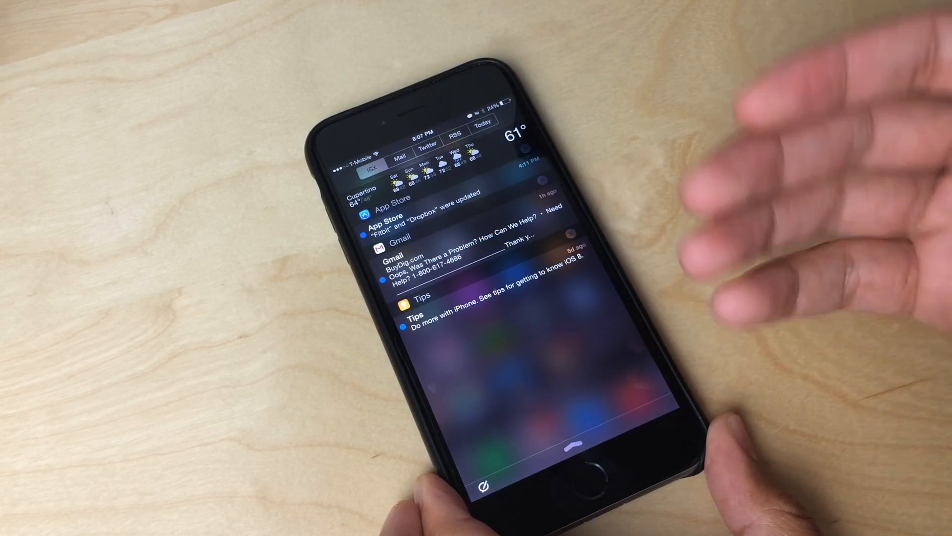
{"action": "mouse_move", "coordinate": [789, 273]}
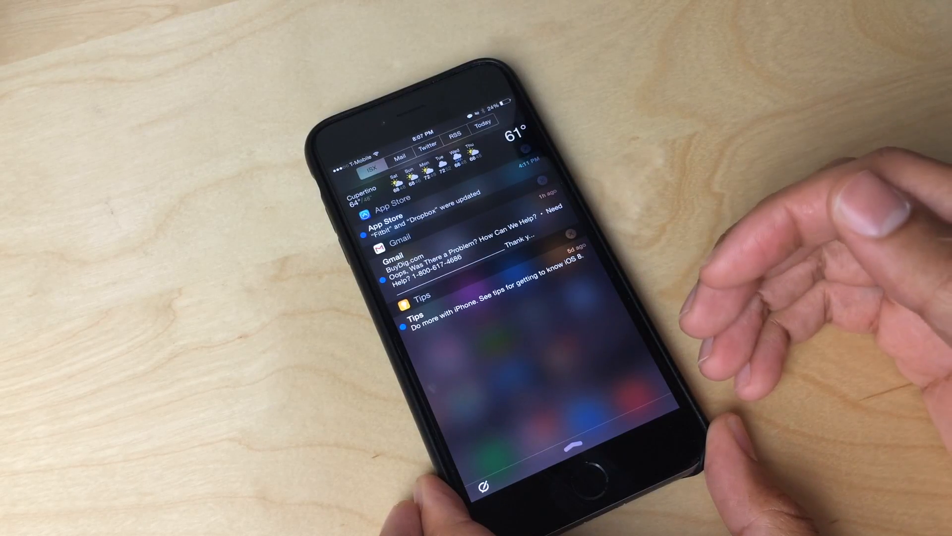